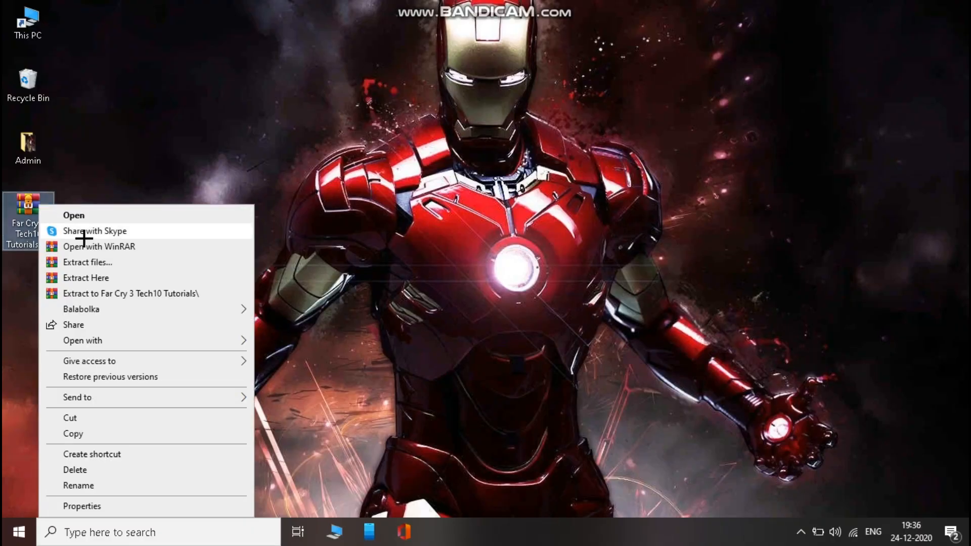
- Extract the Far Cry 3 Tech10 Tutorials archive to its own desktop folder
{"action": "left_click", "coordinate": [188, 265]}
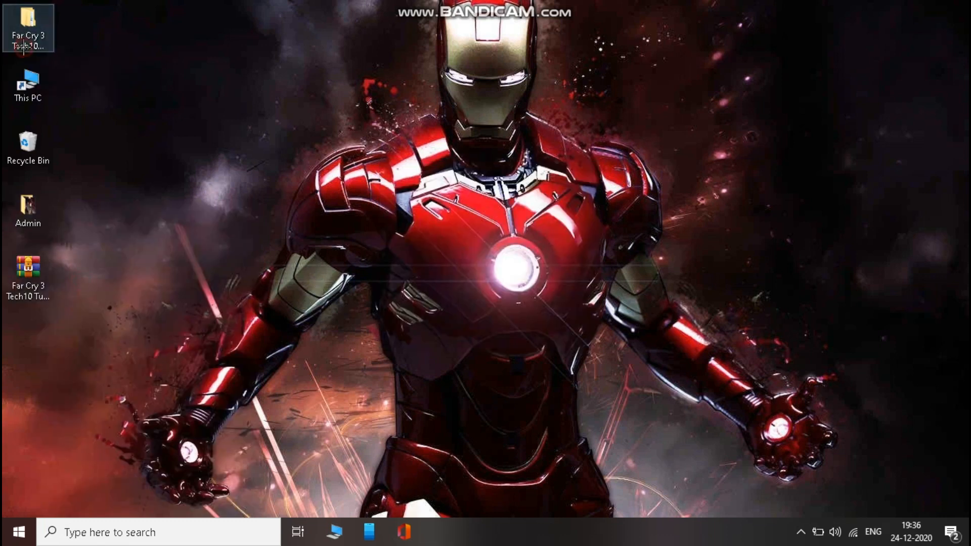
- Browse into Far Cry 3 Low Patch's config files for Documents
{"action": "double_click", "coordinate": [28, 28]}
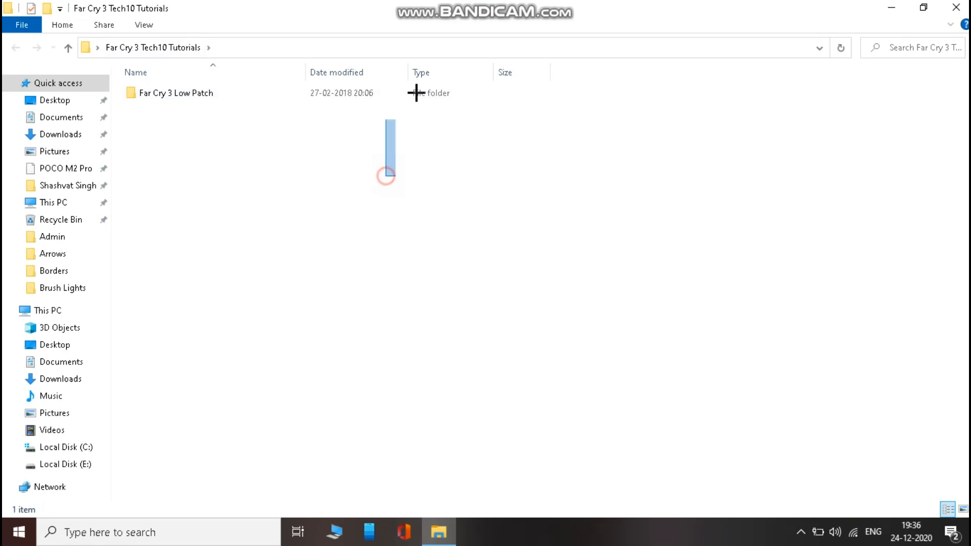
{"action": "double_click", "coordinate": [176, 92]}
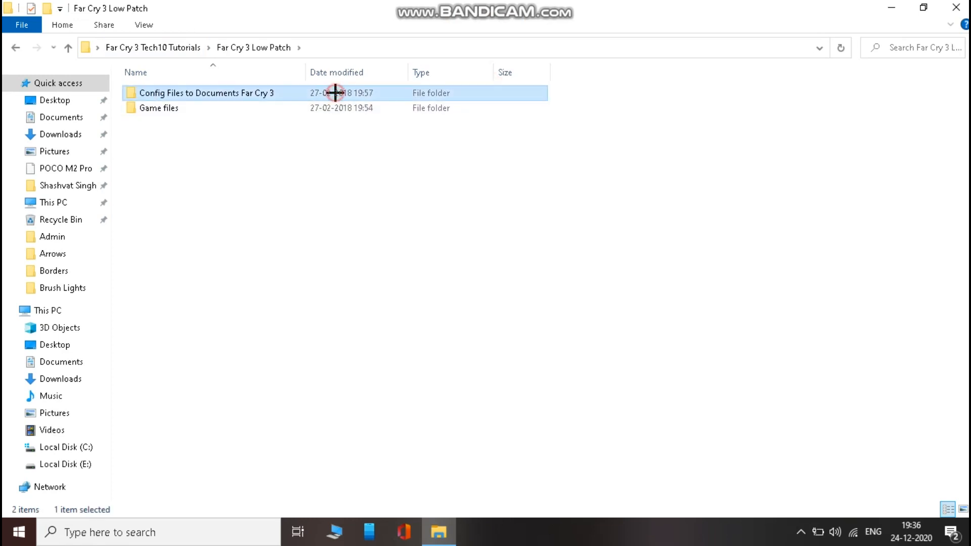
{"action": "double_click", "coordinate": [208, 92]}
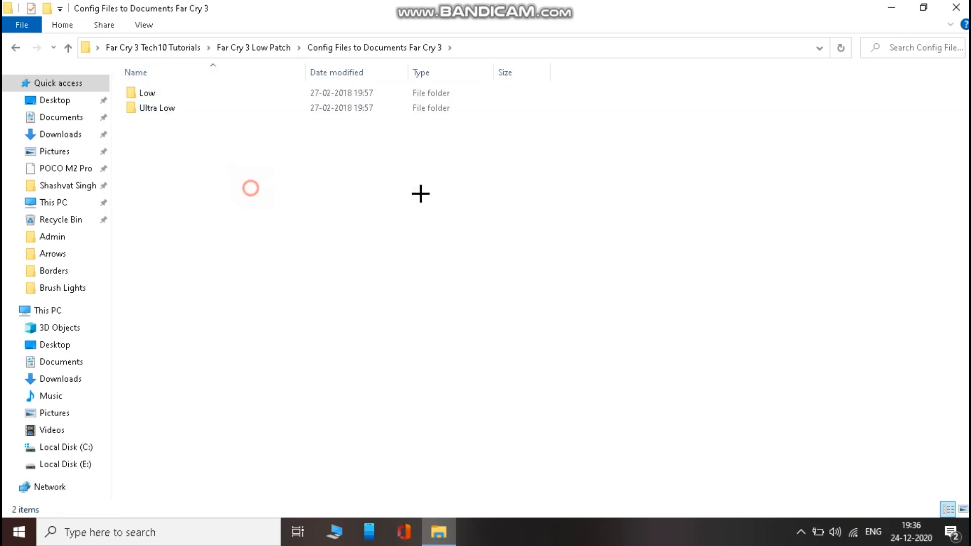
{"action": "mouse_move", "coordinate": [328, 229]}
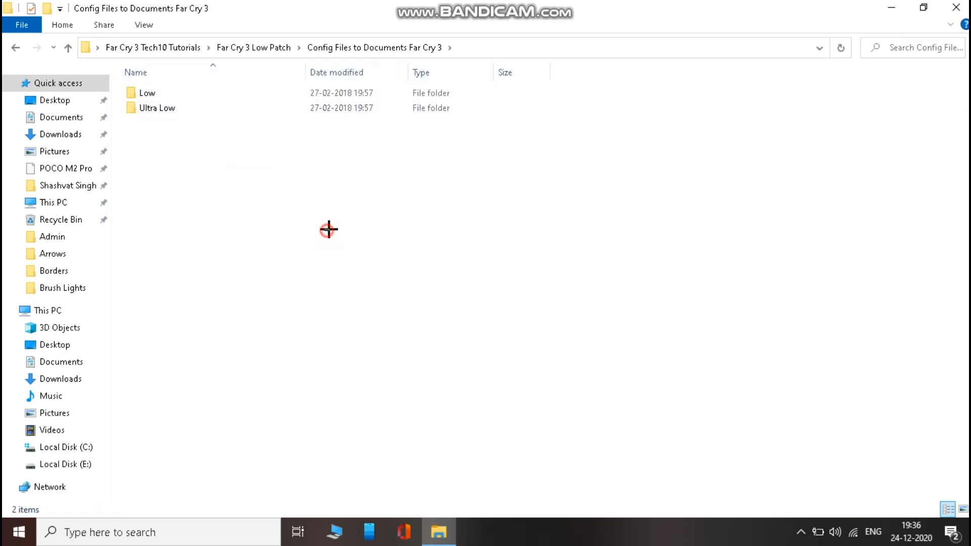
- Copy GamerProfile.xml from the Low 800x600 folder and minimise the window
{"action": "double_click", "coordinate": [147, 92]}
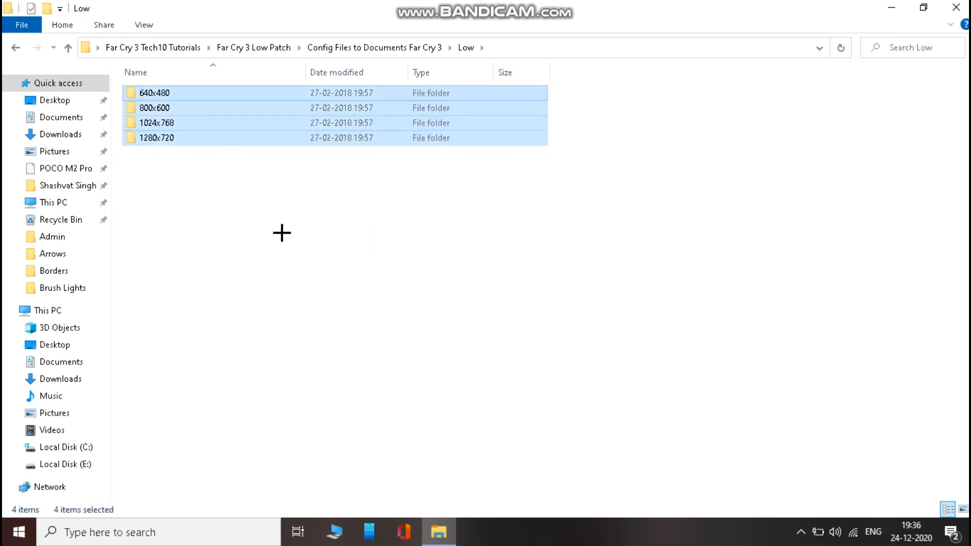
{"action": "left_click", "coordinate": [156, 107]}
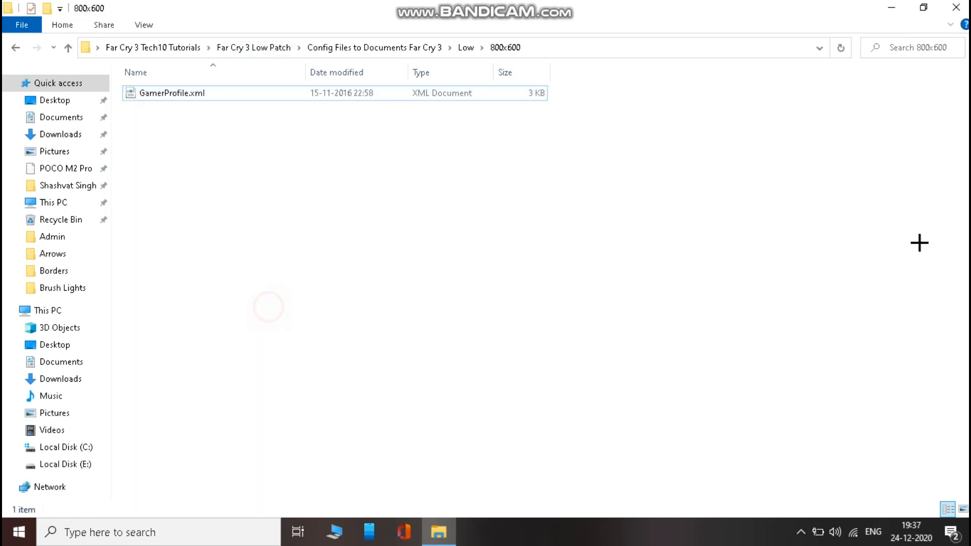
{"action": "left_click", "coordinate": [961, 8]}
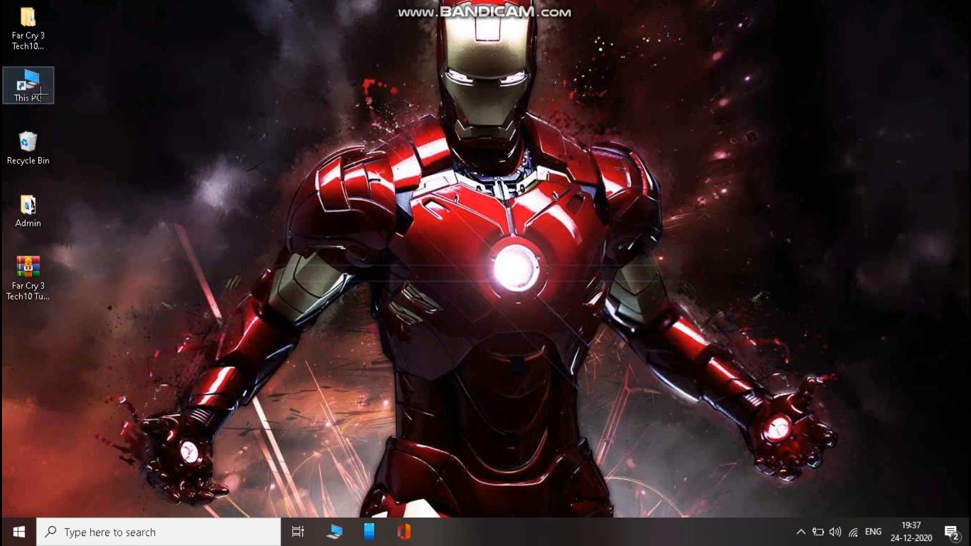
- Navigate from This PC to Documents\My Games\Far Cry 3
{"action": "double_click", "coordinate": [27, 85]}
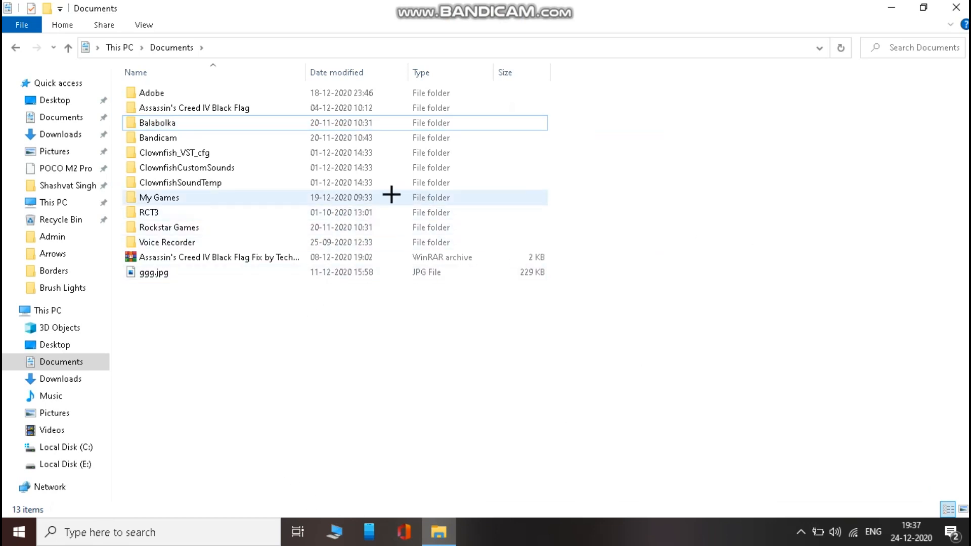
{"action": "double_click", "coordinate": [158, 197]}
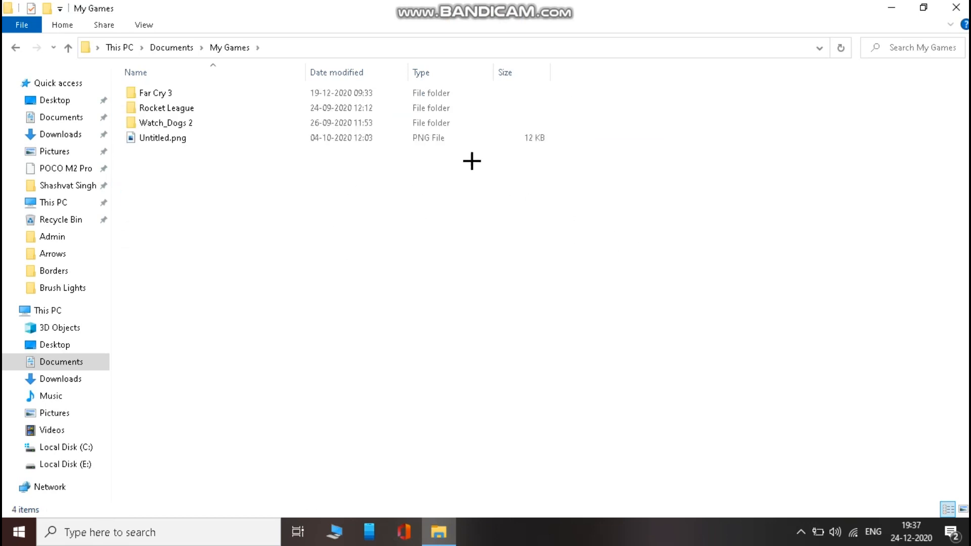
{"action": "double_click", "coordinate": [154, 92]}
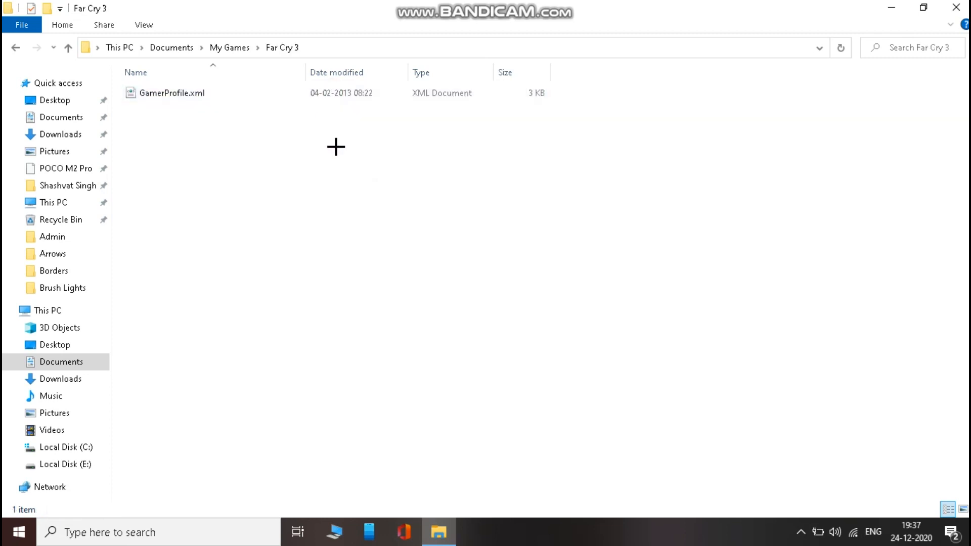
- Paste GamerProfile.xml there, replacing the existing file
{"action": "right_click", "coordinate": [336, 148]}
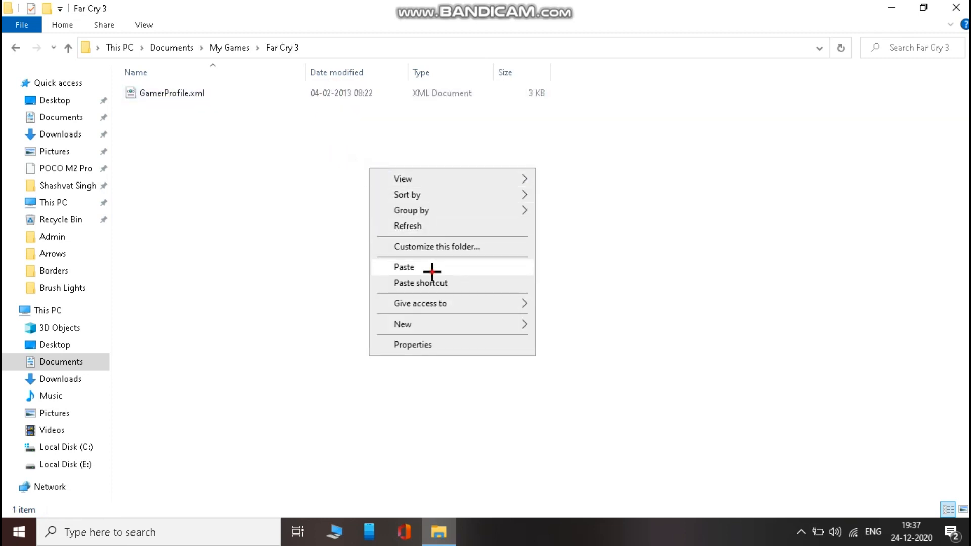
{"action": "left_click", "coordinate": [404, 267]}
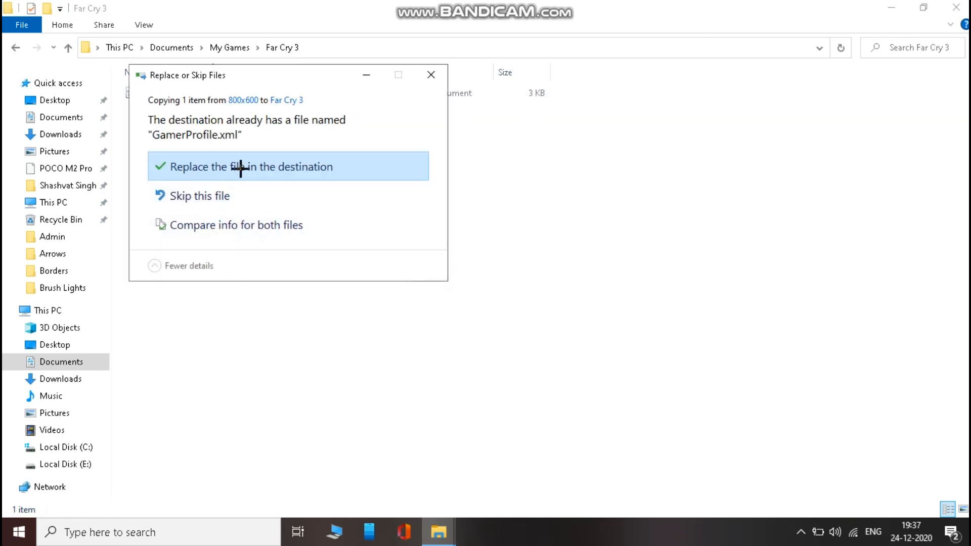
{"action": "left_click", "coordinate": [254, 166]}
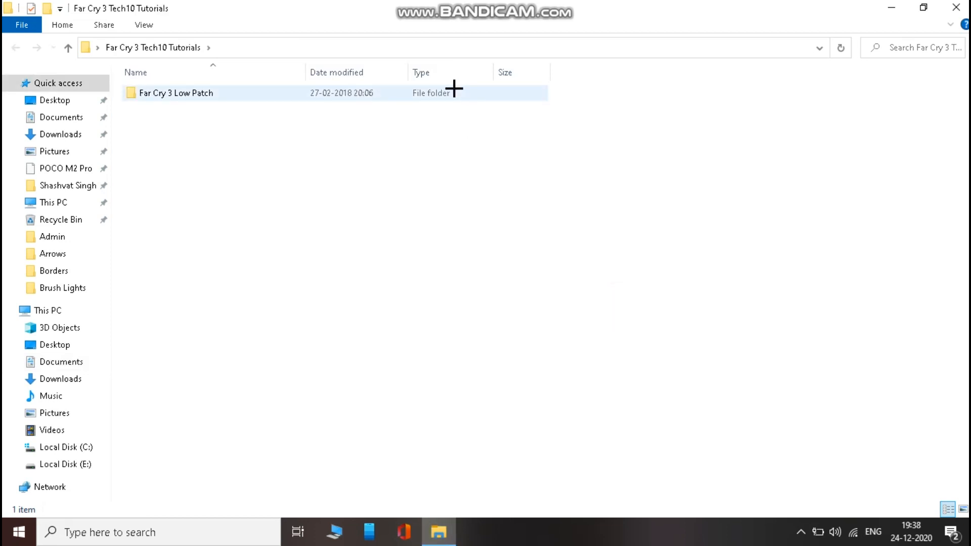
- Open Far Cry 3 Low Patch > Game files > Patch file > data_win32 to copy its files
{"action": "double_click", "coordinate": [176, 92]}
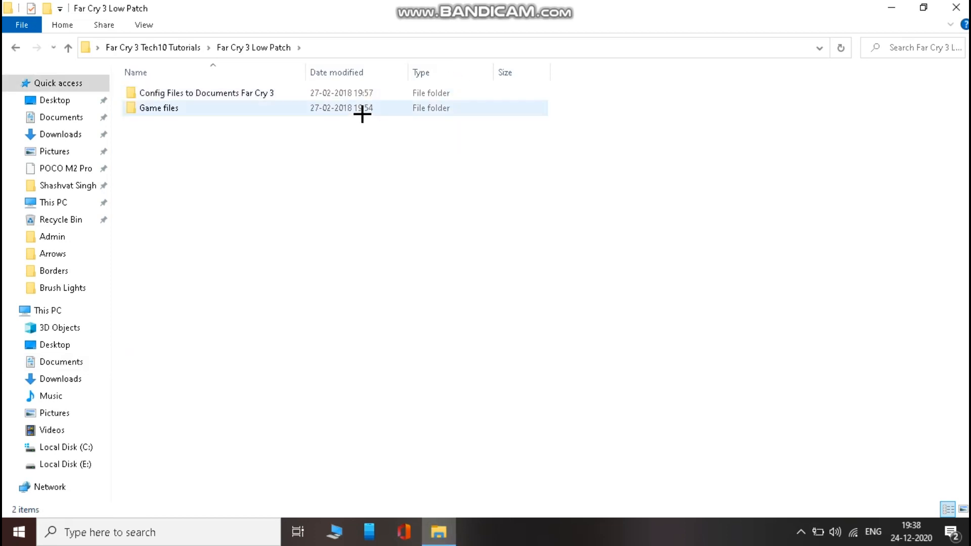
{"action": "double_click", "coordinate": [158, 107]}
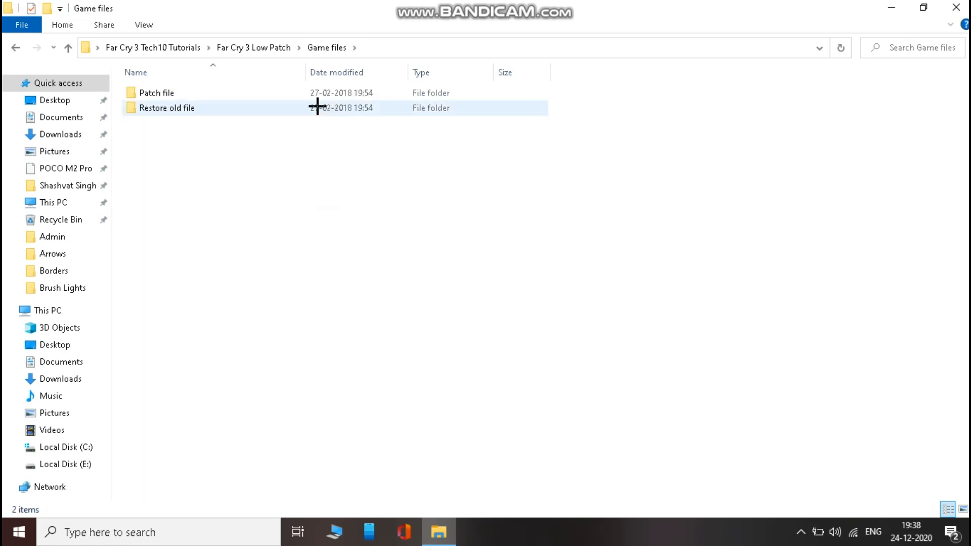
{"action": "double_click", "coordinate": [157, 92]}
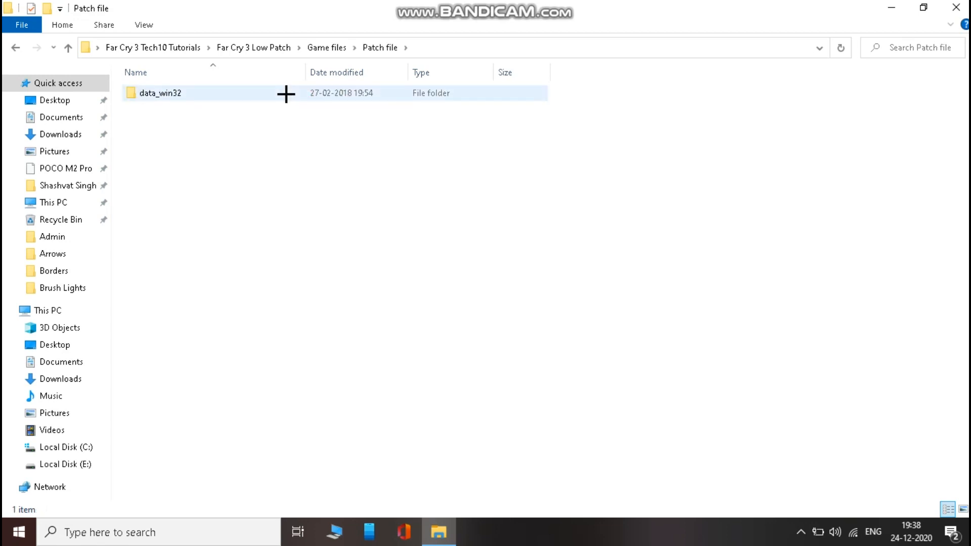
{"action": "double_click", "coordinate": [160, 93]}
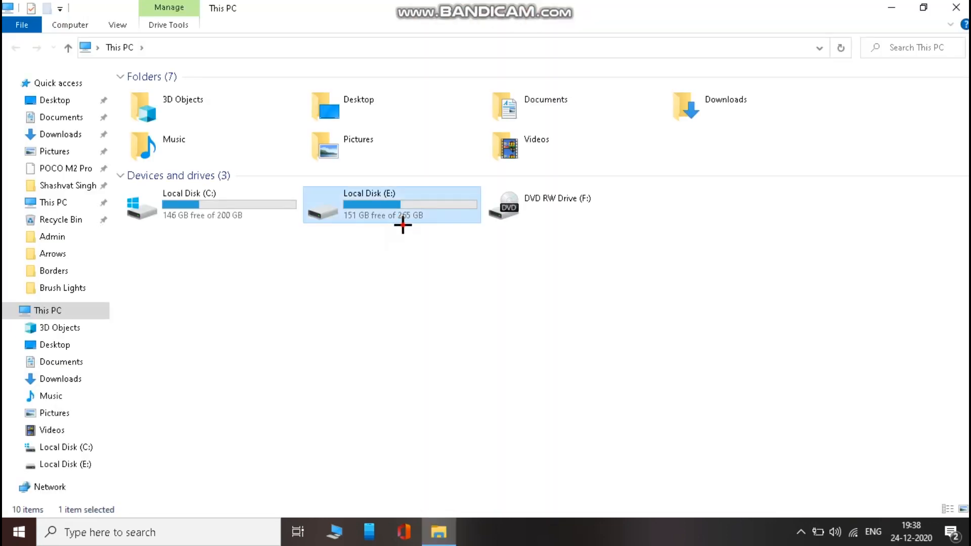
- Go to E:\Games\Far Cry 3\data_win32 and paste the patch files
{"action": "double_click", "coordinate": [390, 204]}
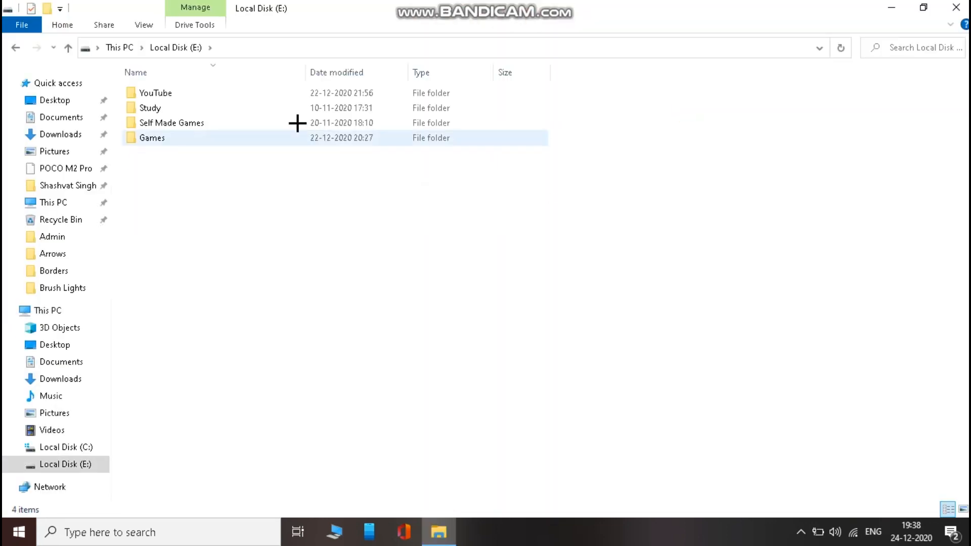
{"action": "double_click", "coordinate": [153, 138]}
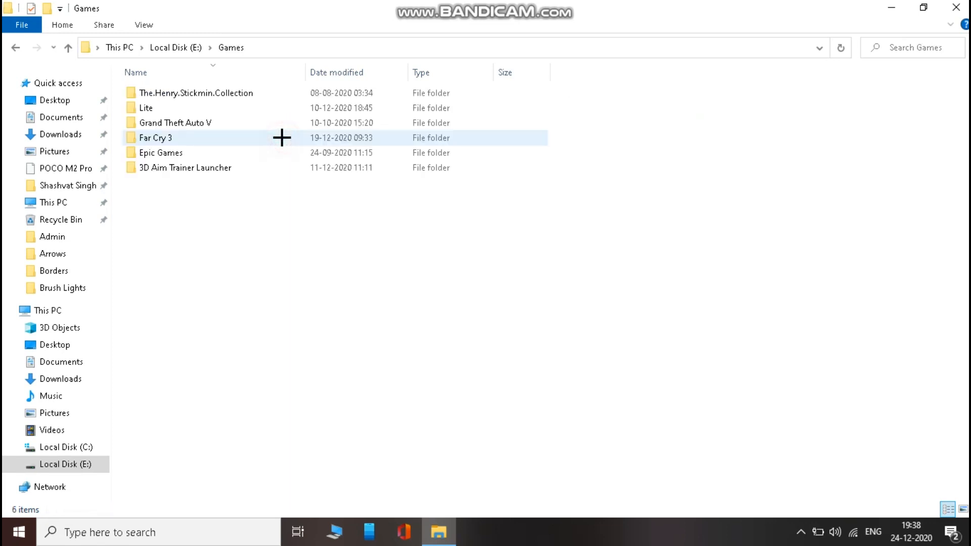
{"action": "double_click", "coordinate": [155, 138]}
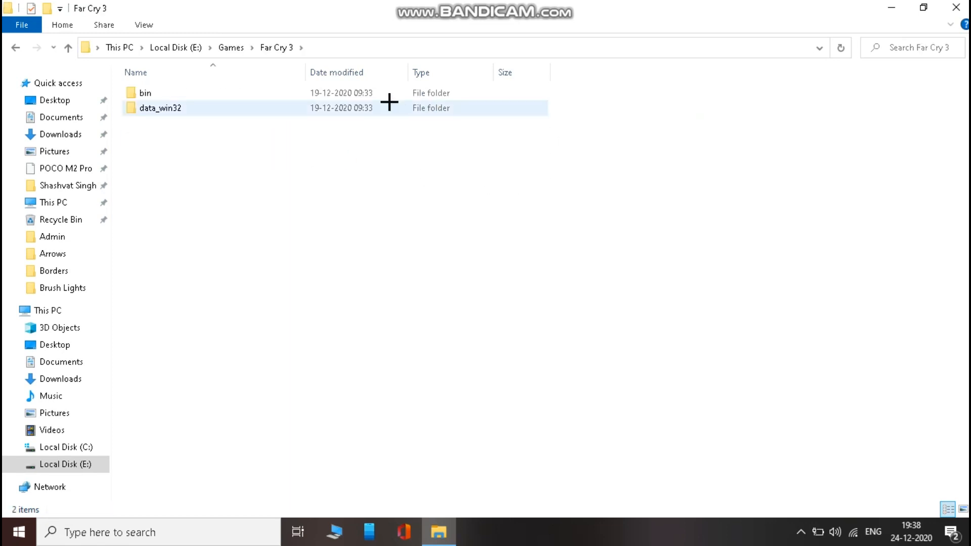
{"action": "left_click", "coordinate": [160, 108]}
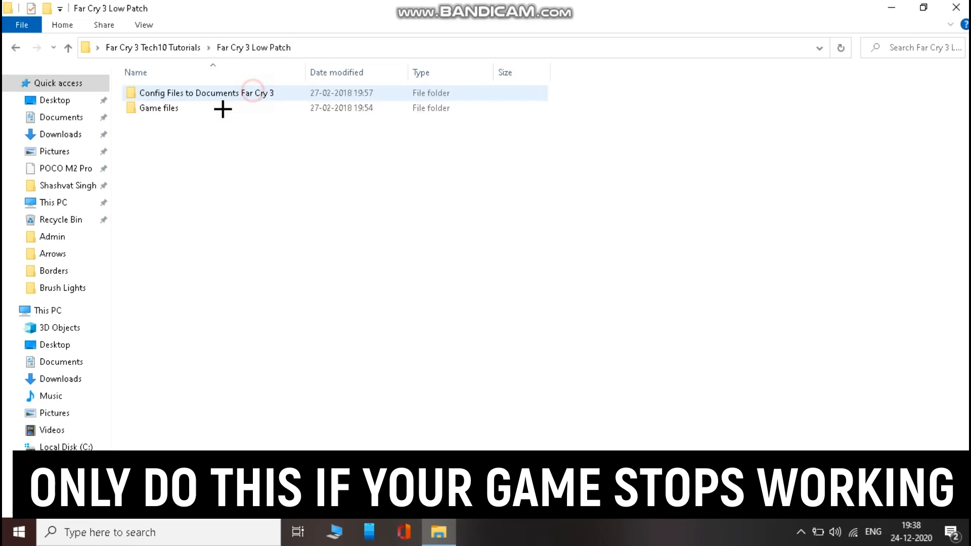
- Open the patch's Game files > Restore old file > data_win32 backup folder
{"action": "double_click", "coordinate": [160, 107]}
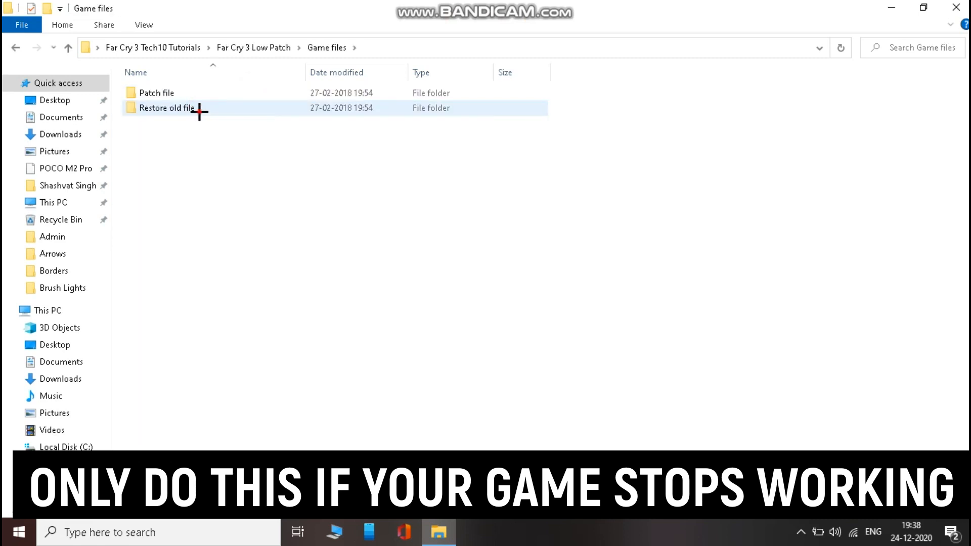
{"action": "left_click", "coordinate": [168, 107]}
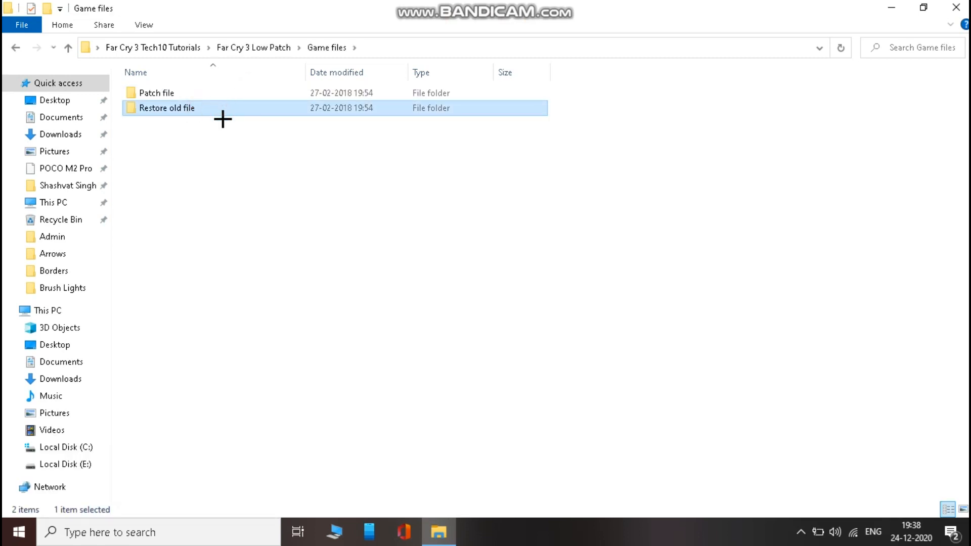
{"action": "double_click", "coordinate": [169, 107]}
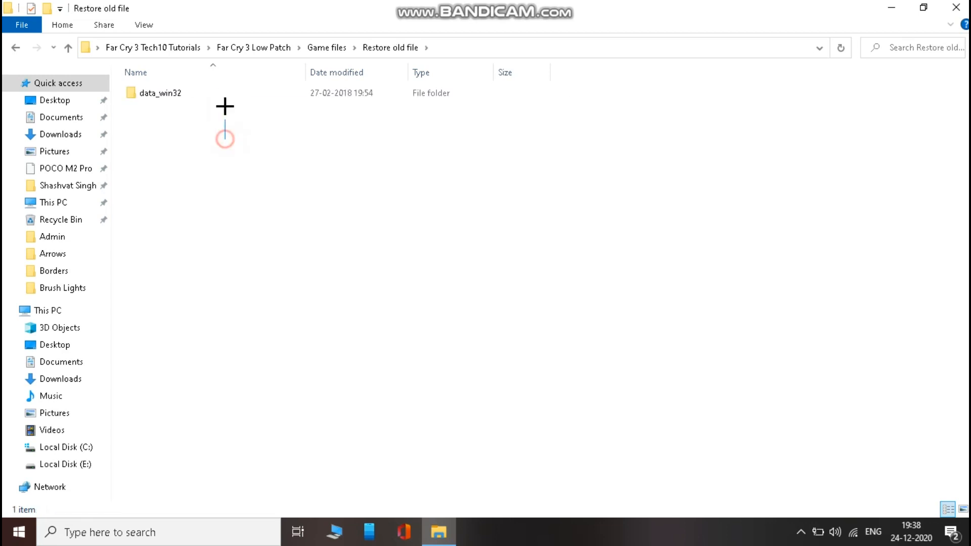
{"action": "double_click", "coordinate": [160, 93]}
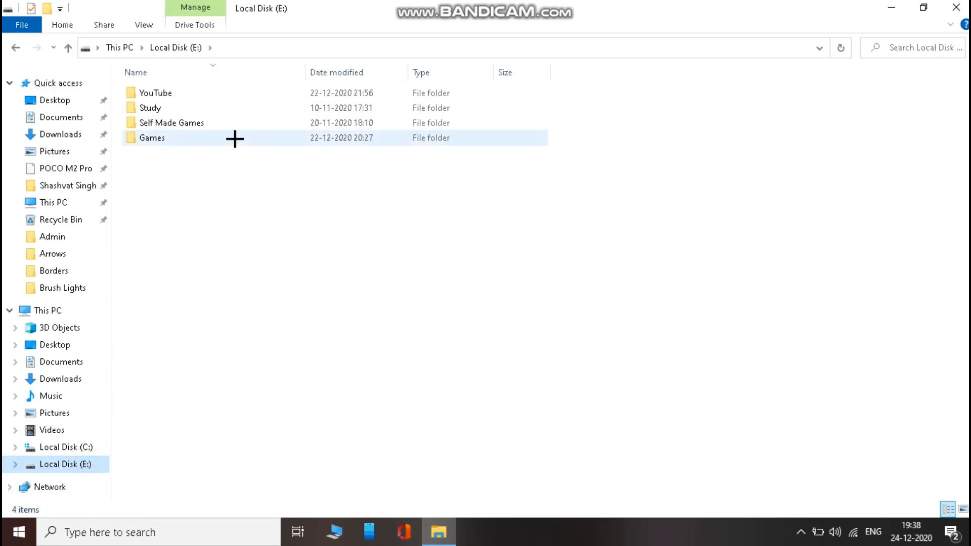
- Return to the Far Cry 3 game folder under E:\Games
{"action": "double_click", "coordinate": [153, 138]}
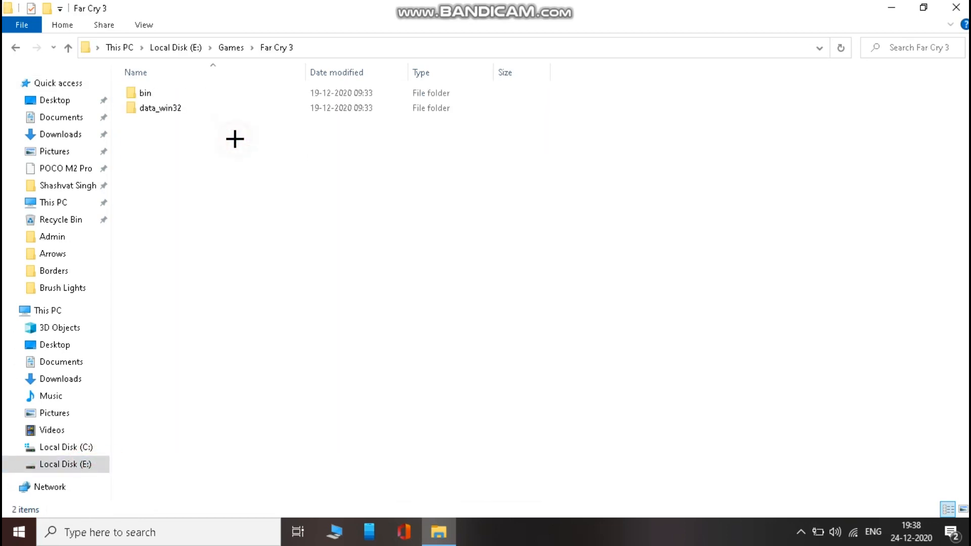